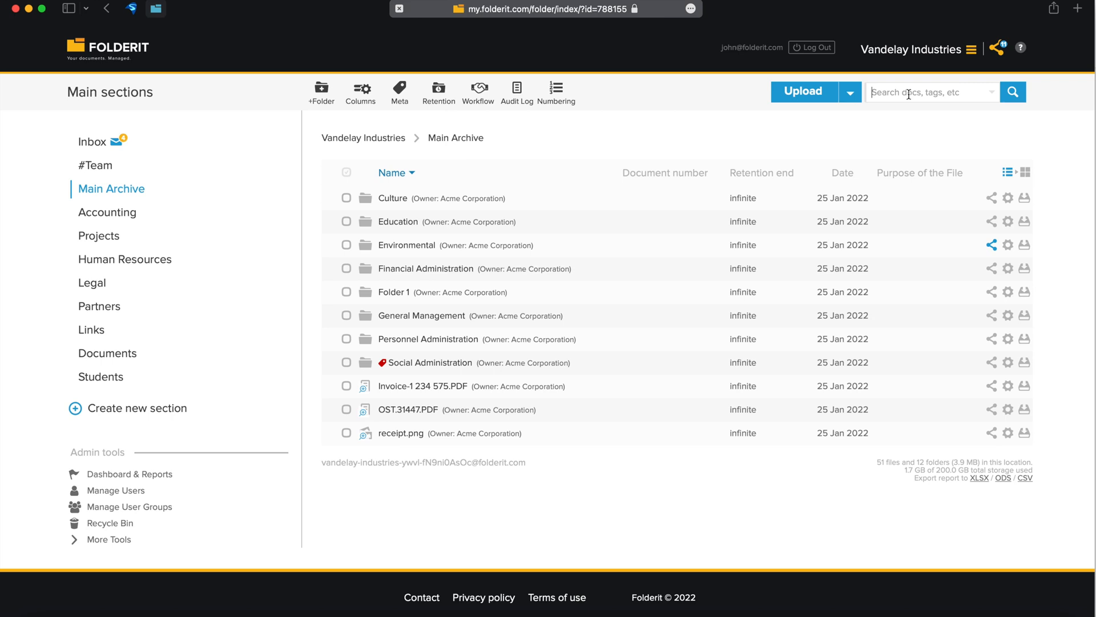
Enter 'invoice' in the top search box and run the search.
{"action": "type", "text": "invoice"}
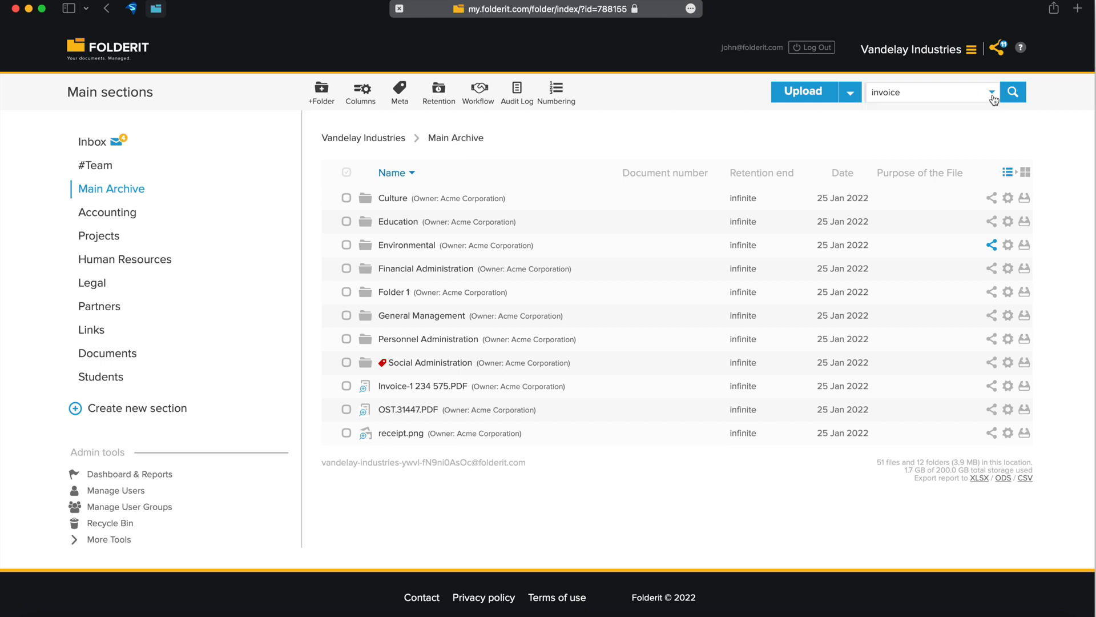
{"action": "left_click", "coordinate": [1012, 91]}
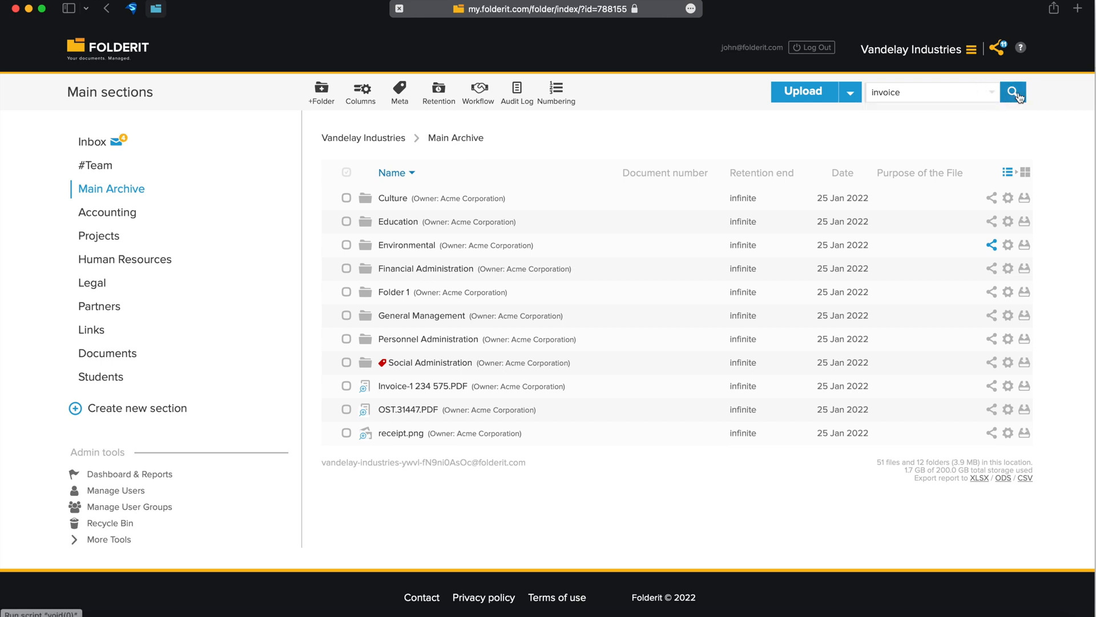
{"action": "left_click", "coordinate": [1012, 91]}
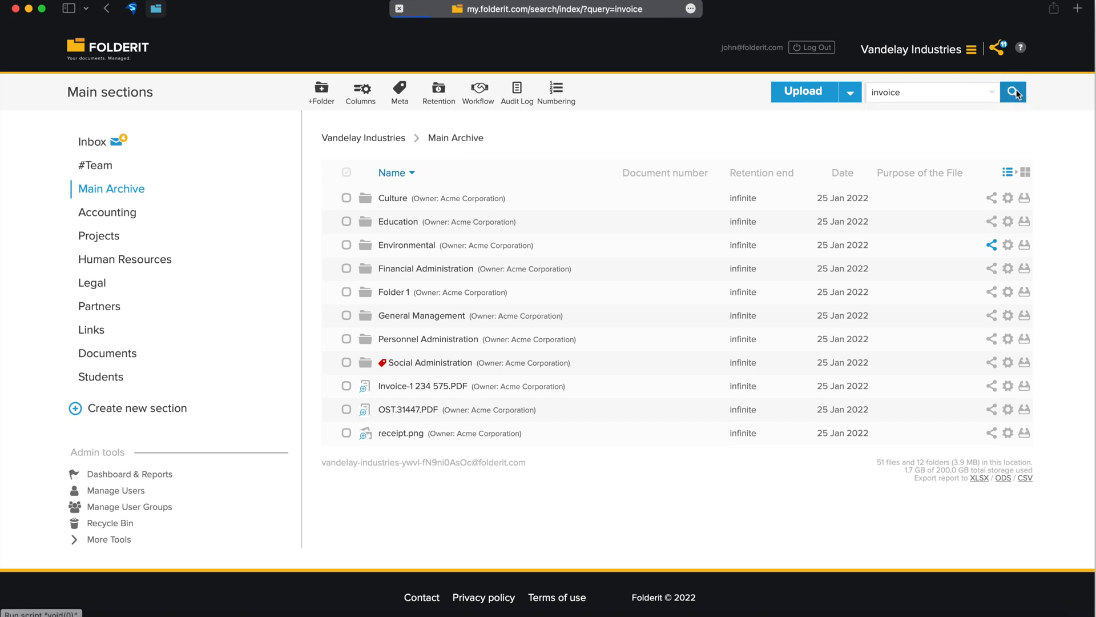
Try the File name, Metadata and Notes filters, then rerun 'invoice' searching Content only.
{"action": "left_click", "coordinate": [1012, 91]}
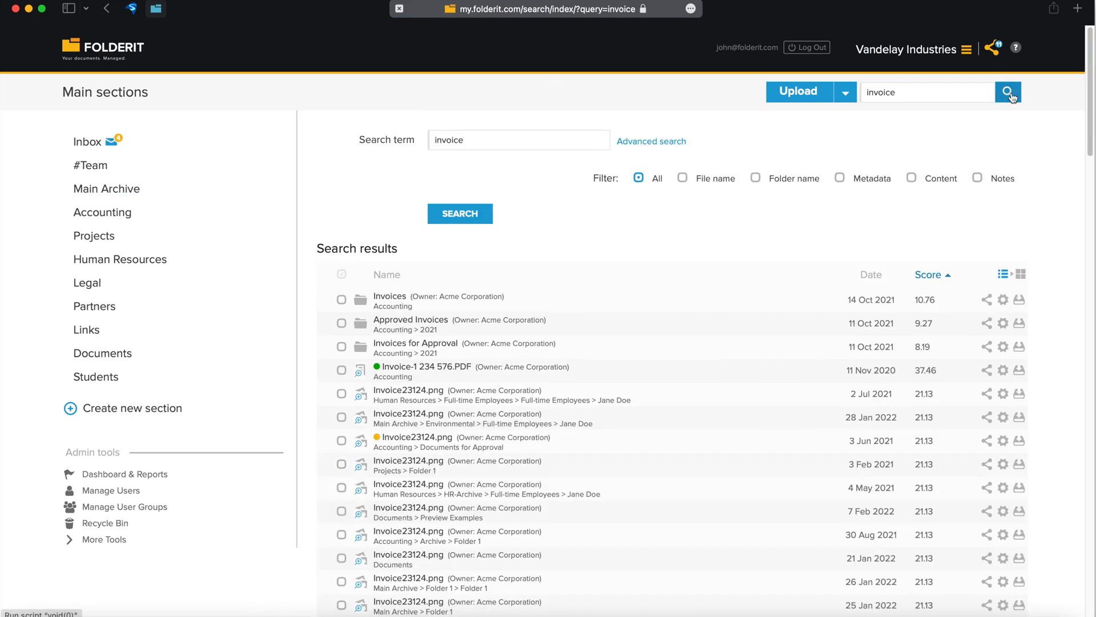
{"action": "mouse_move", "coordinate": [650, 141]}
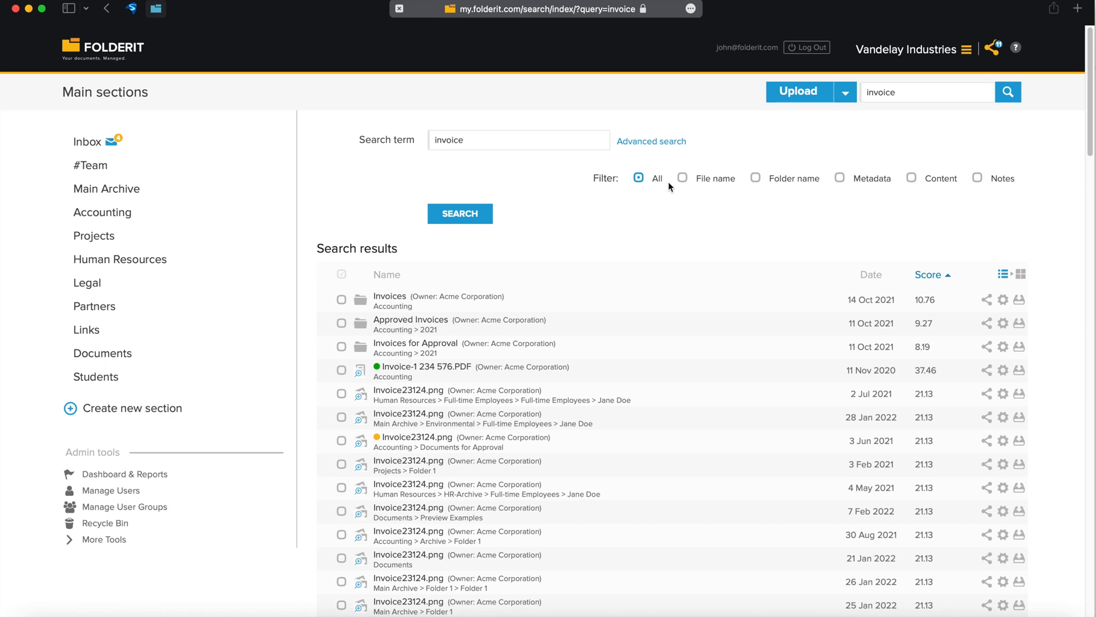
{"action": "mouse_move", "coordinate": [649, 186]}
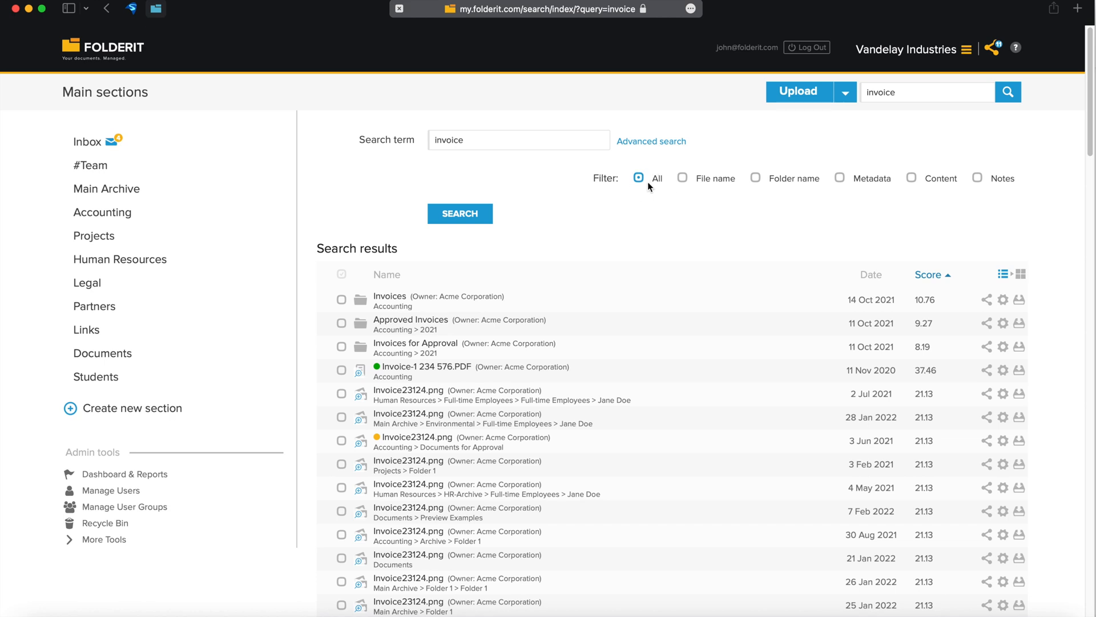
{"action": "mouse_move", "coordinate": [661, 188]}
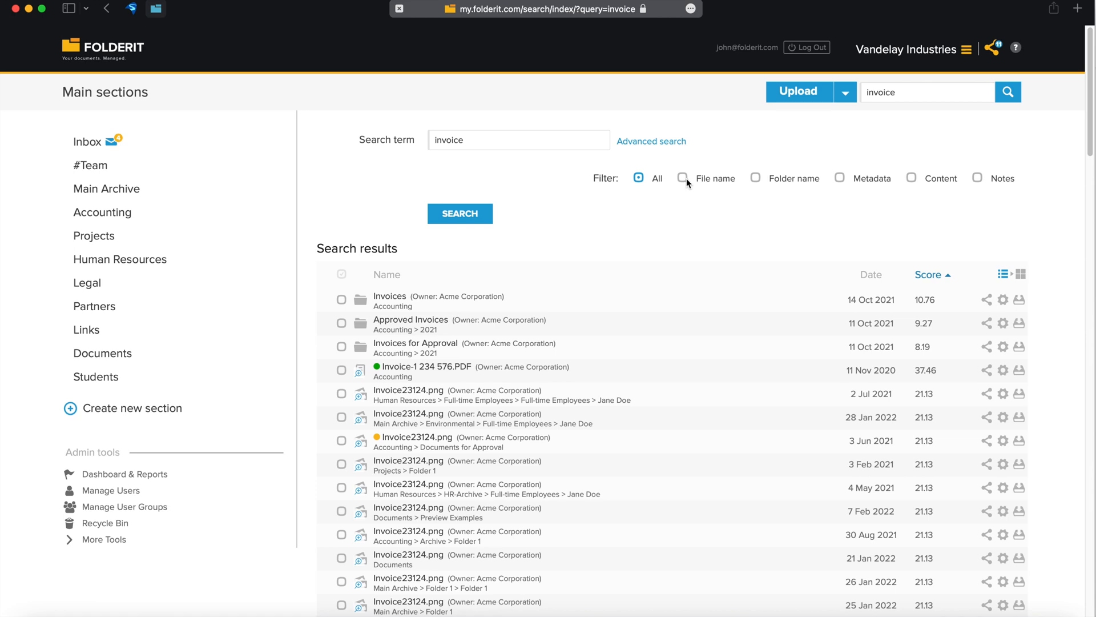
{"action": "left_click", "coordinate": [682, 177]}
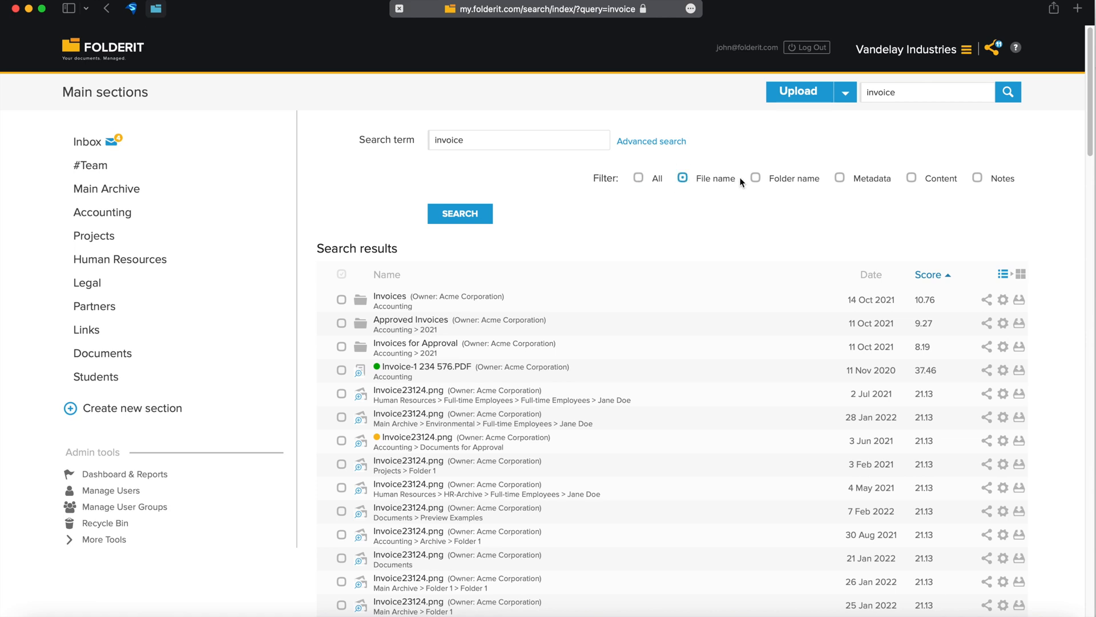
{"action": "left_click", "coordinate": [840, 178]}
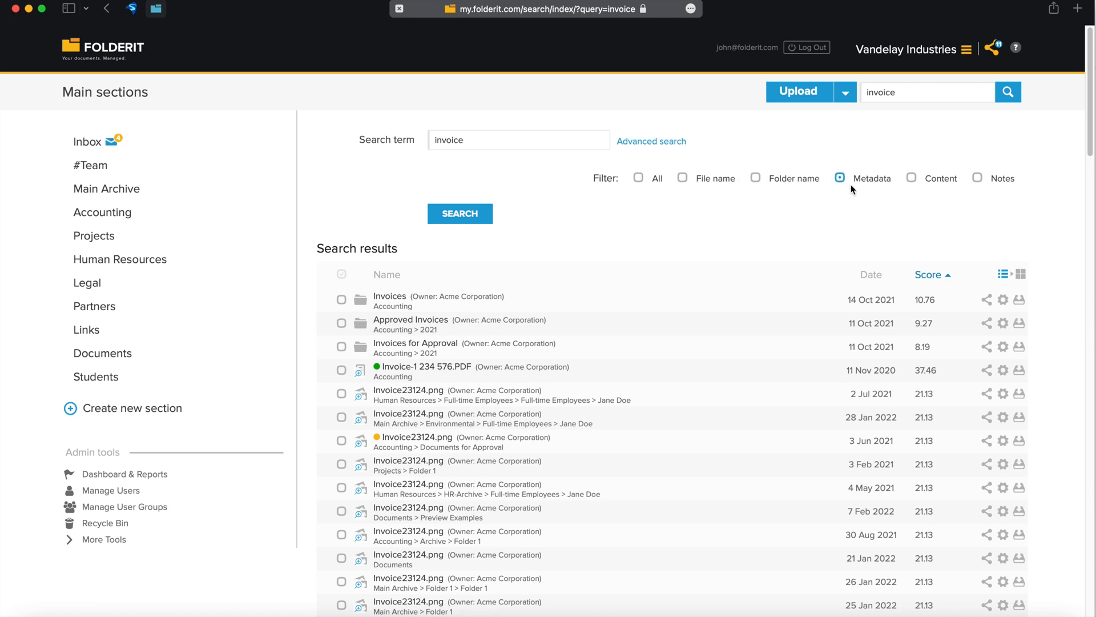
{"action": "left_click", "coordinate": [977, 178]}
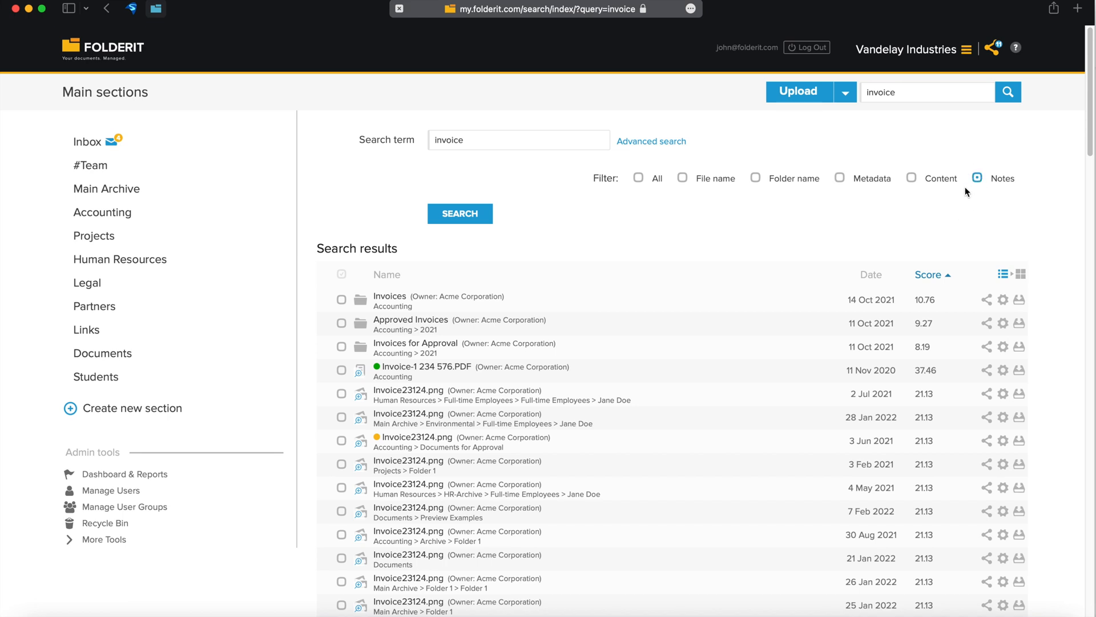
{"action": "left_click", "coordinate": [911, 178]}
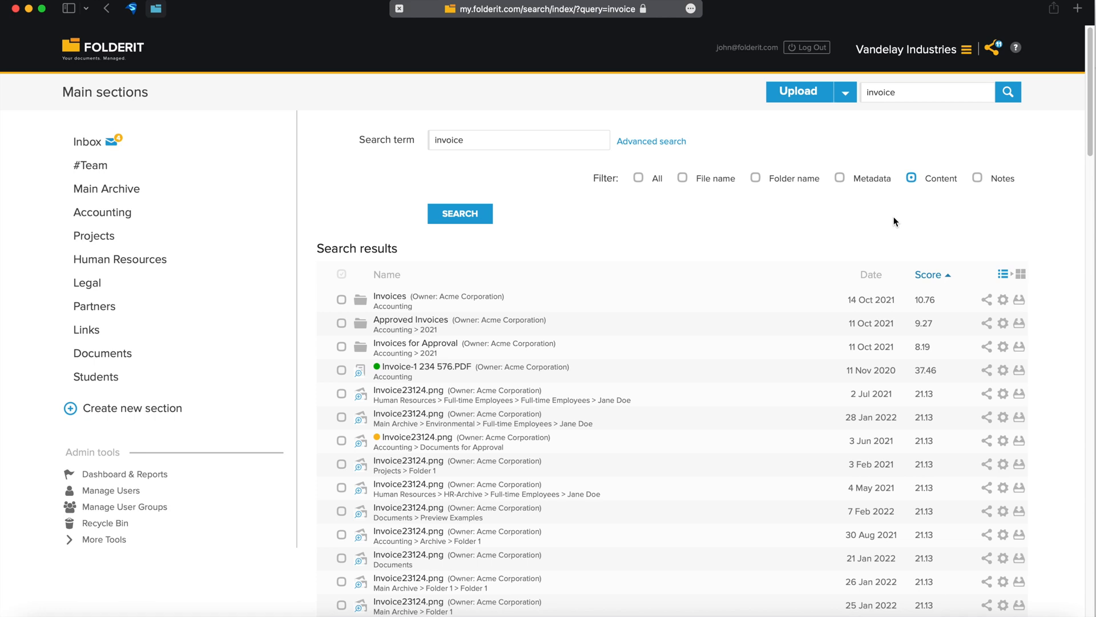
{"action": "left_click", "coordinate": [460, 213]}
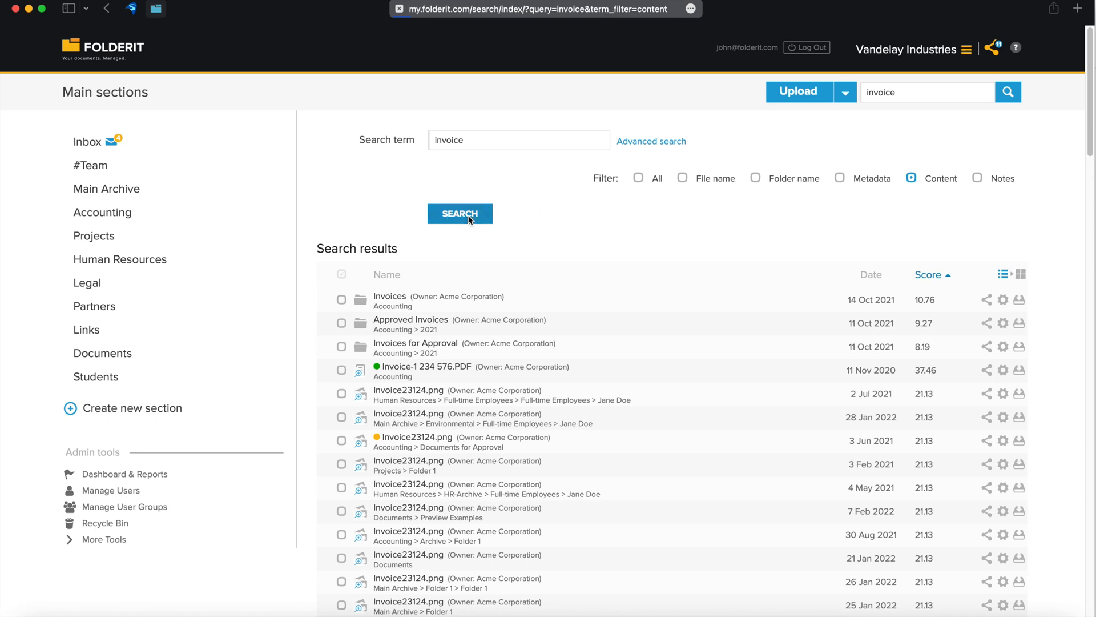
Rerun the content-only invoice search and scroll through its results.
{"action": "left_click", "coordinate": [460, 213]}
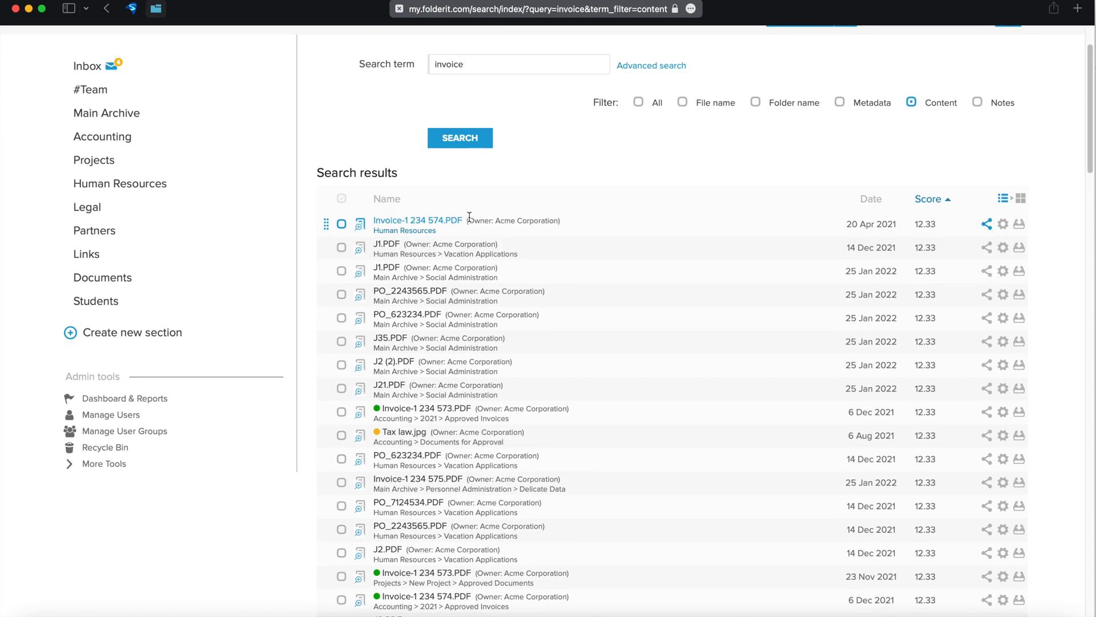
{"action": "scroll", "scroll_direction": "down", "scroll_amount": 3}
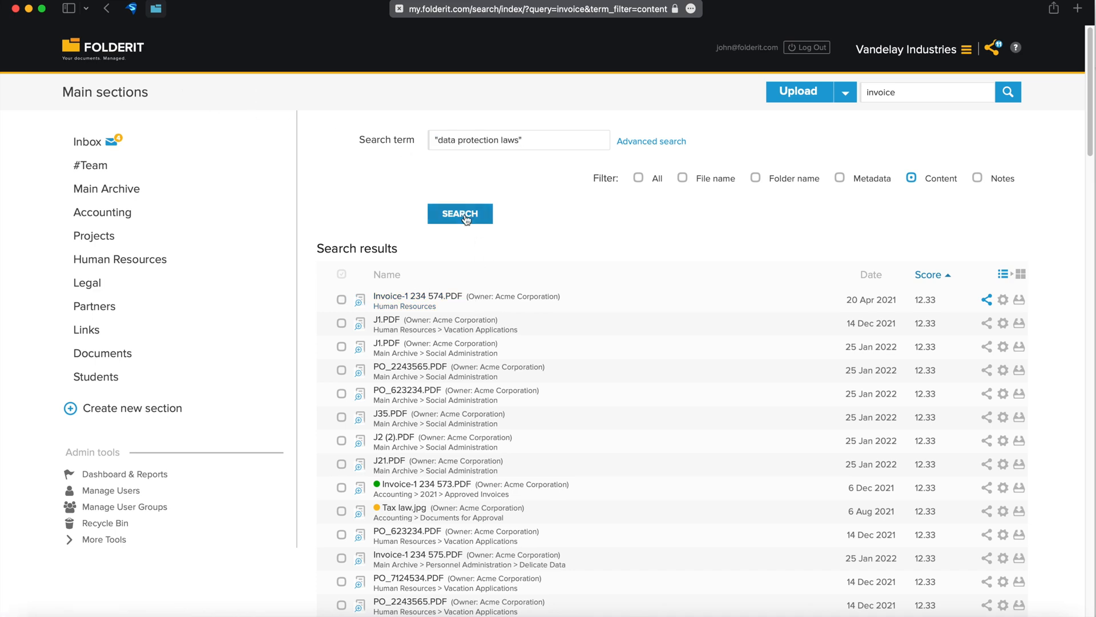
Search content for "data protection laws" and preview both matching Legal scans.
{"action": "left_click", "coordinate": [465, 212]}
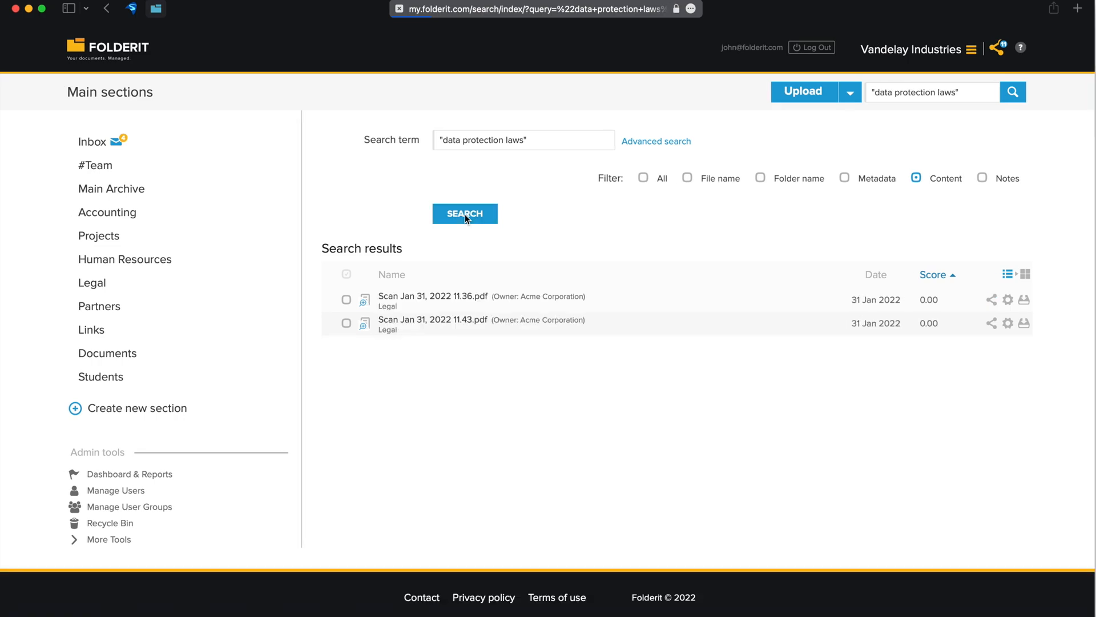
{"action": "left_click", "coordinate": [432, 295]}
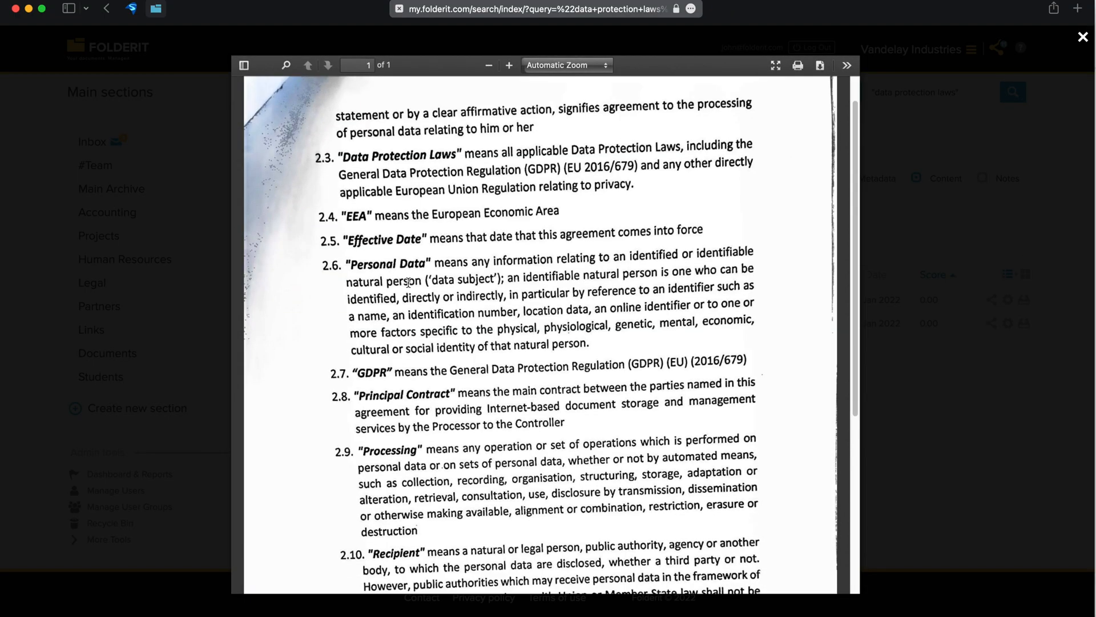
{"action": "left_click", "coordinate": [1082, 37]}
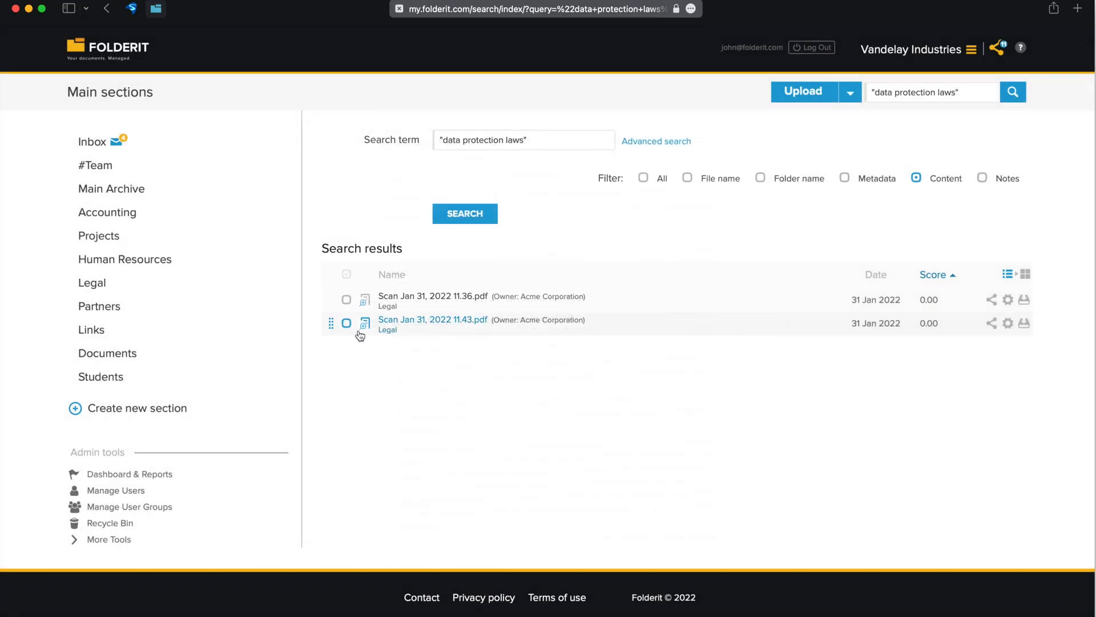
{"action": "left_click", "coordinate": [432, 324]}
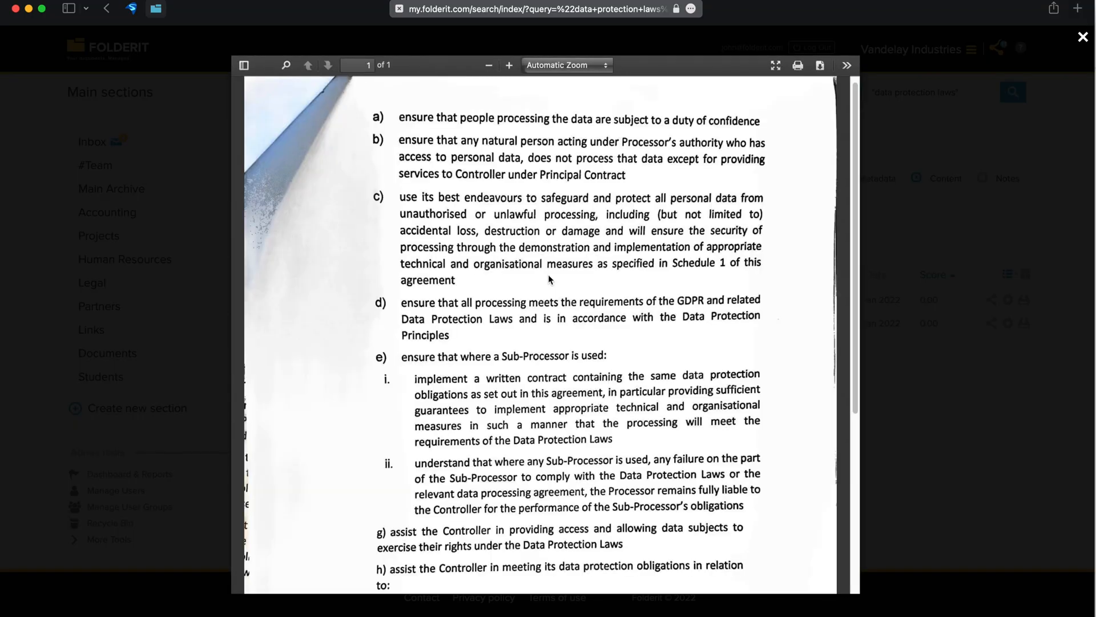
{"action": "scroll", "scroll_direction": "down", "scroll_amount": 3}
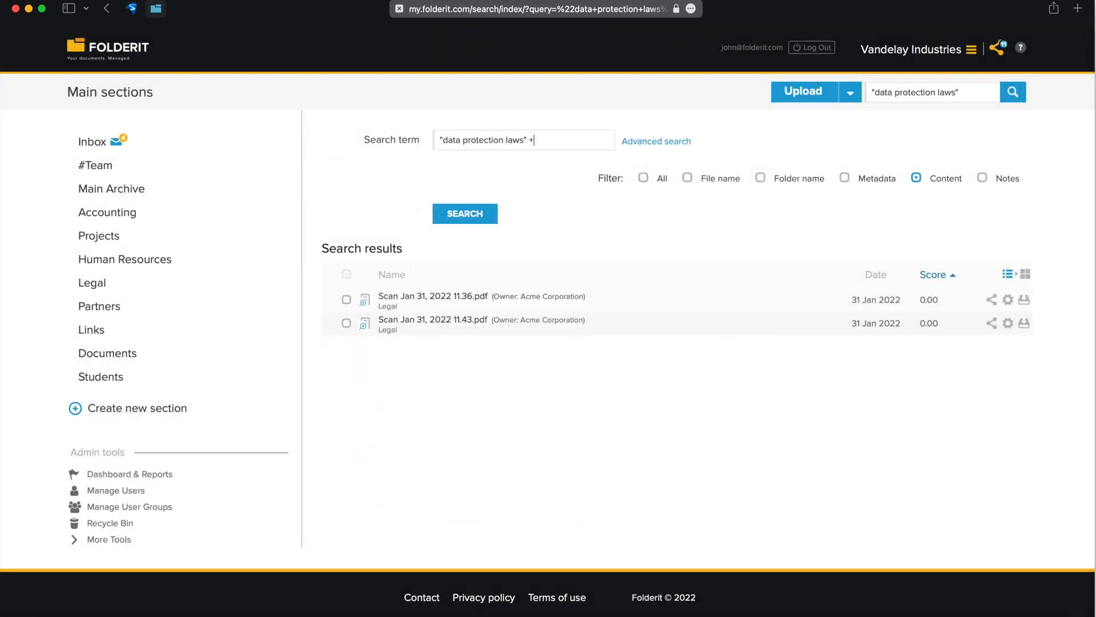
Add EEA to the search term, search again, and preview the remaining Legal scan.
{"action": "type", "text": "EEA"}
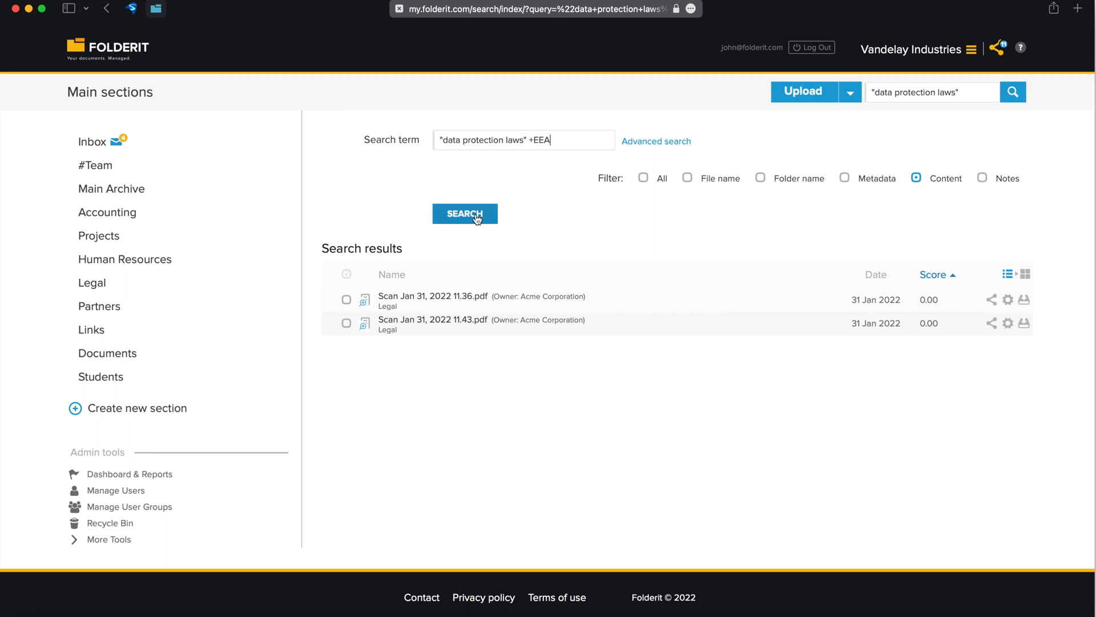
{"action": "left_click", "coordinate": [465, 213]}
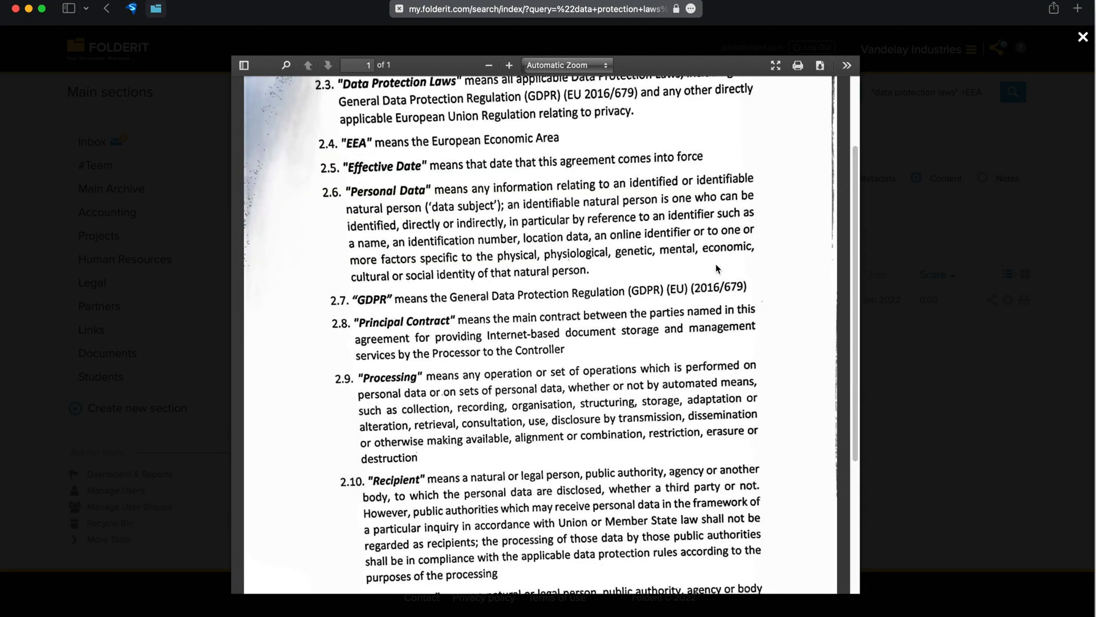
{"action": "left_click", "coordinate": [1083, 36]}
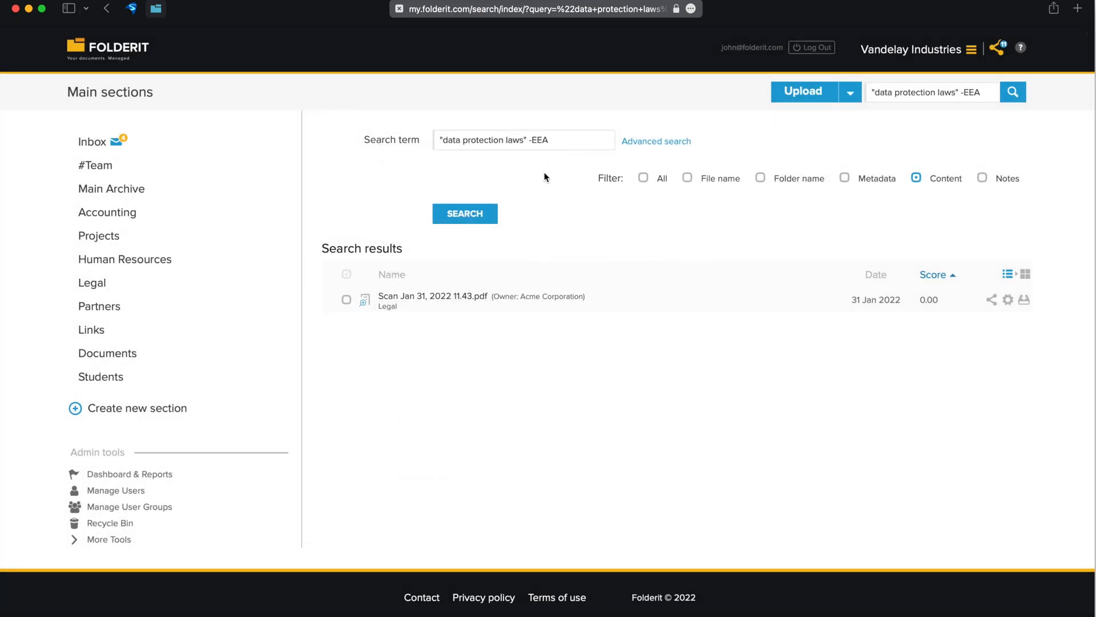
{"action": "left_click", "coordinate": [432, 296]}
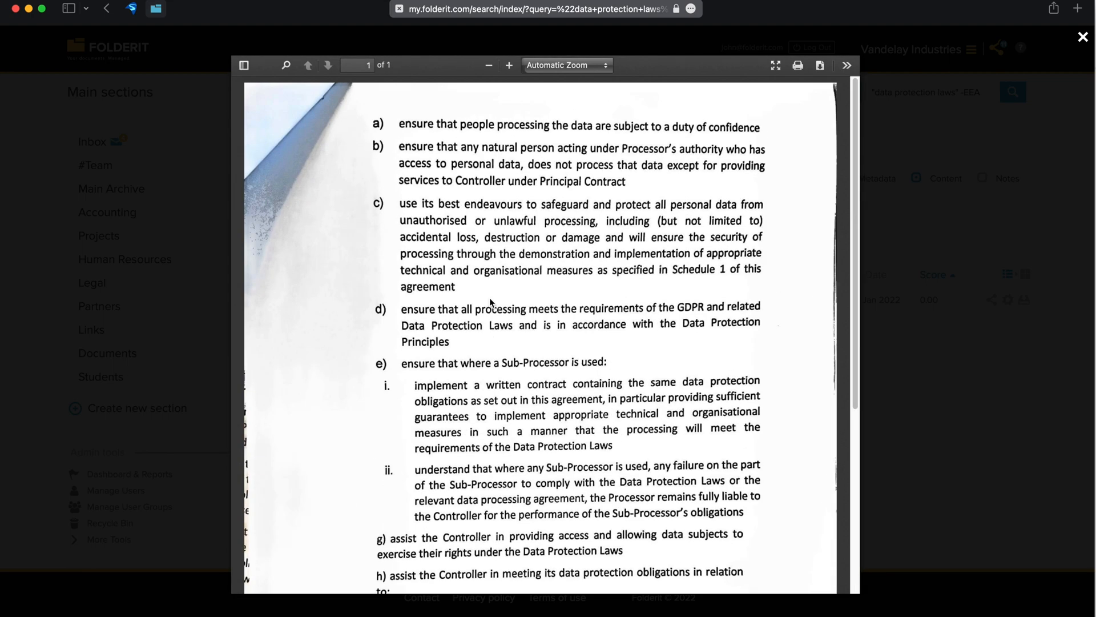
{"action": "left_click", "coordinate": [1083, 37]}
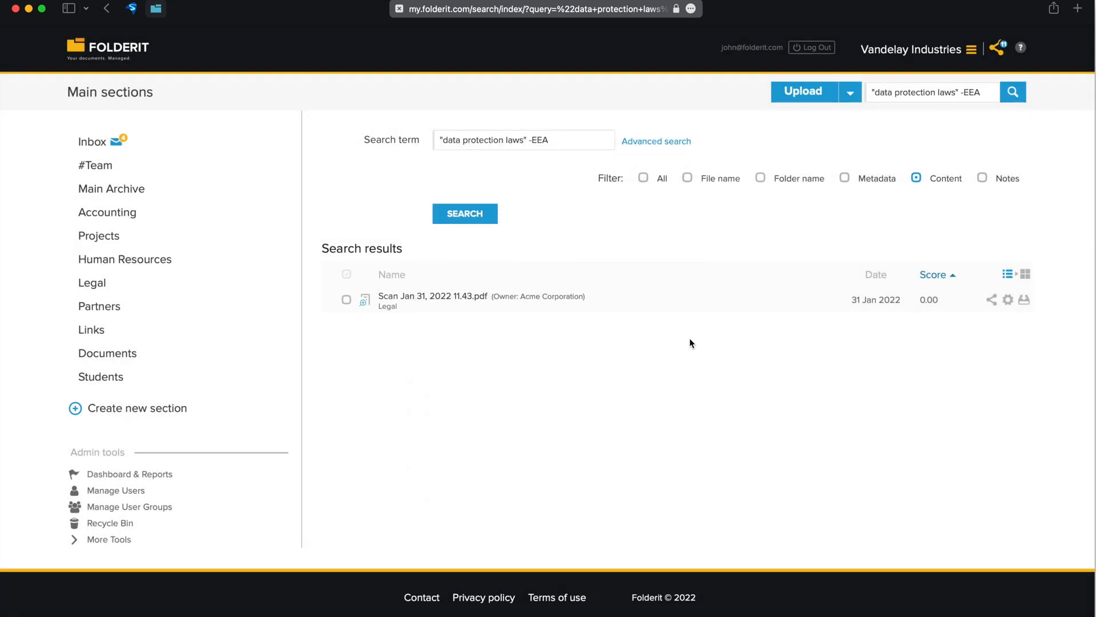
In Advanced search, set a February 2022 date range, docx extension, and add a metadata condition.
{"action": "left_click", "coordinate": [656, 141]}
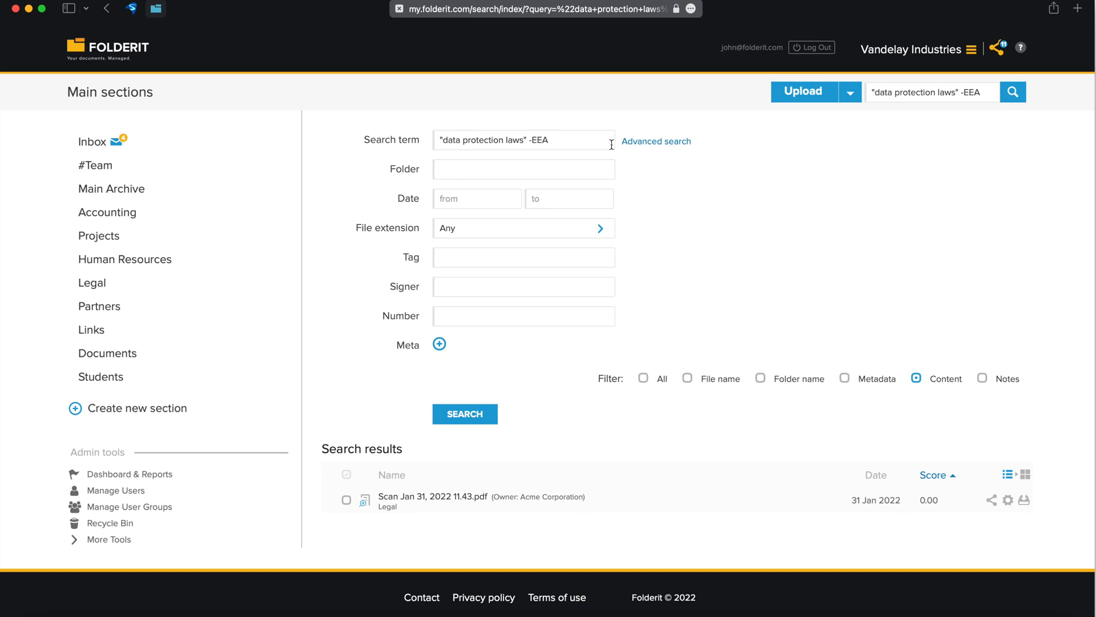
{"action": "left_click", "coordinate": [523, 168]}
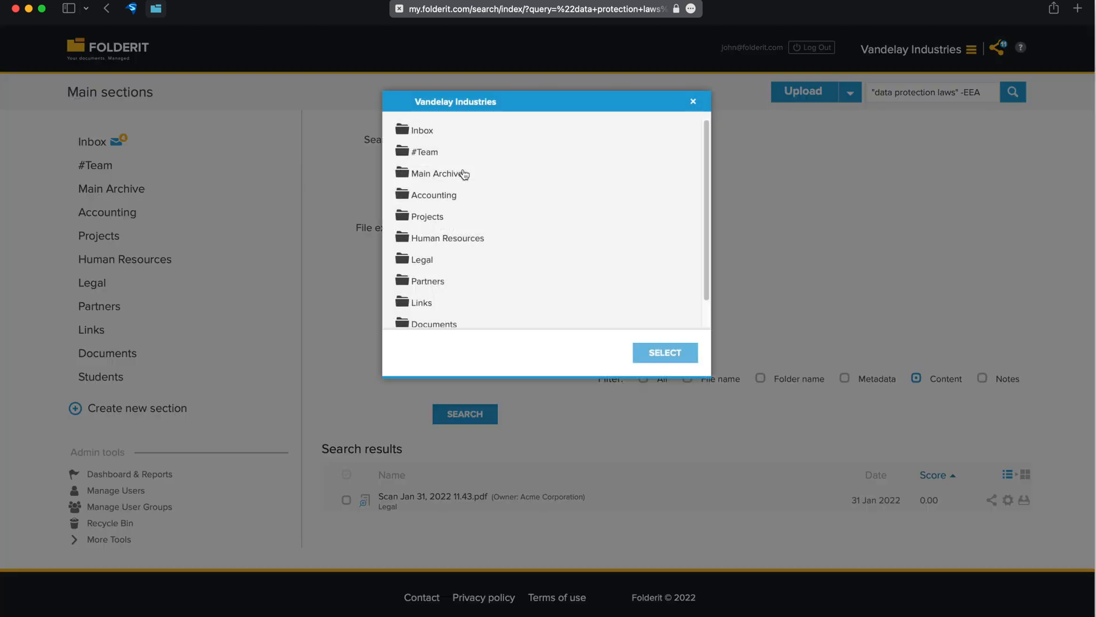
{"action": "left_click", "coordinate": [692, 102]}
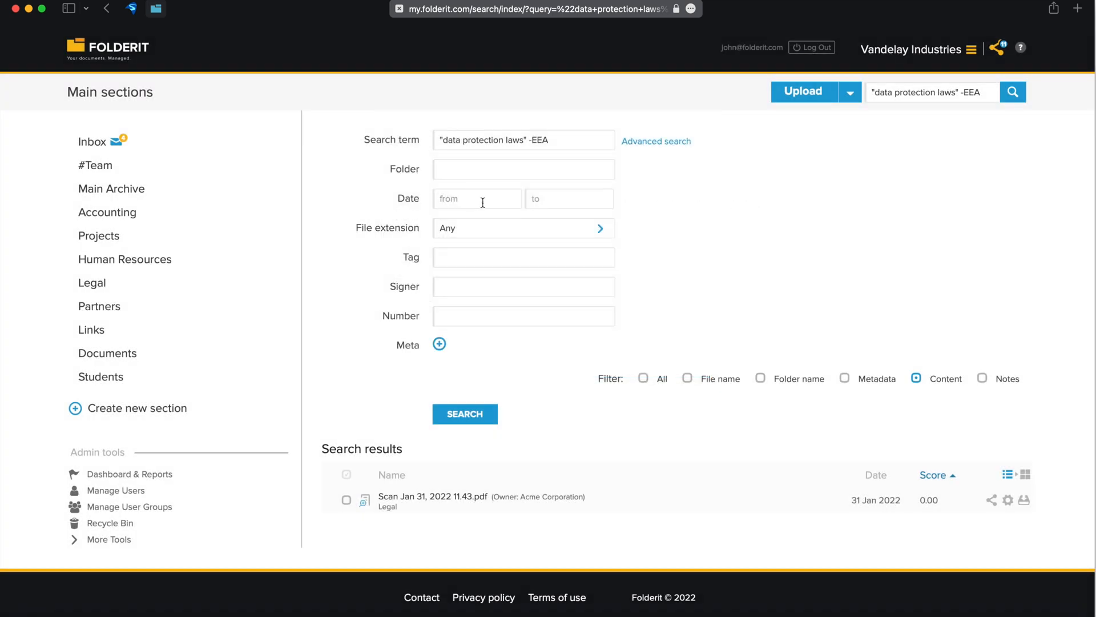
{"action": "left_click", "coordinate": [569, 199]}
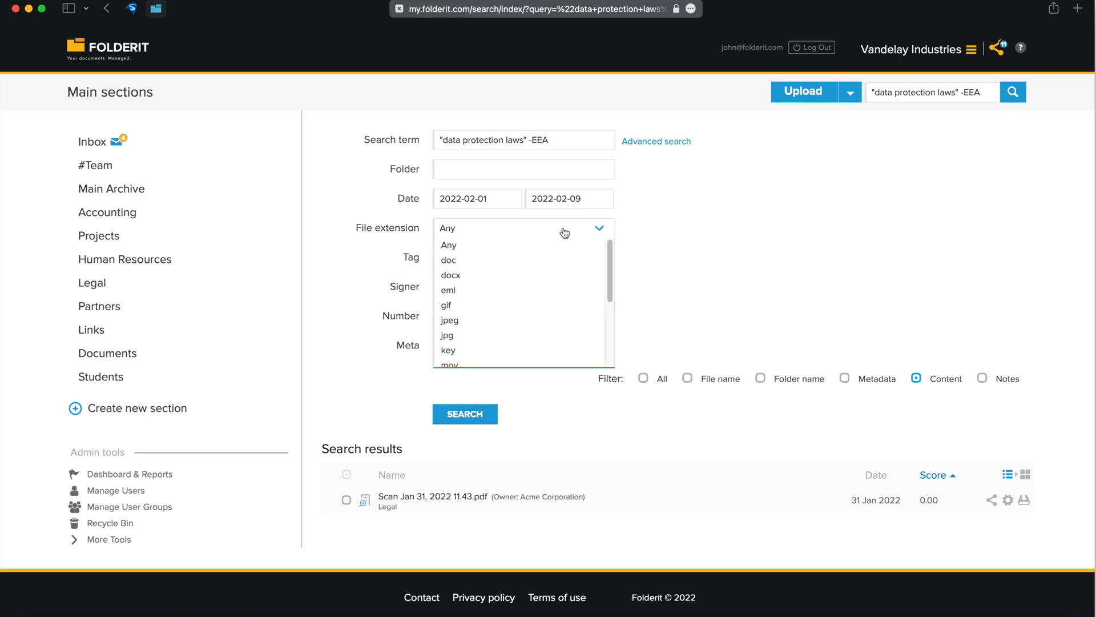
{"action": "left_click", "coordinate": [451, 275]}
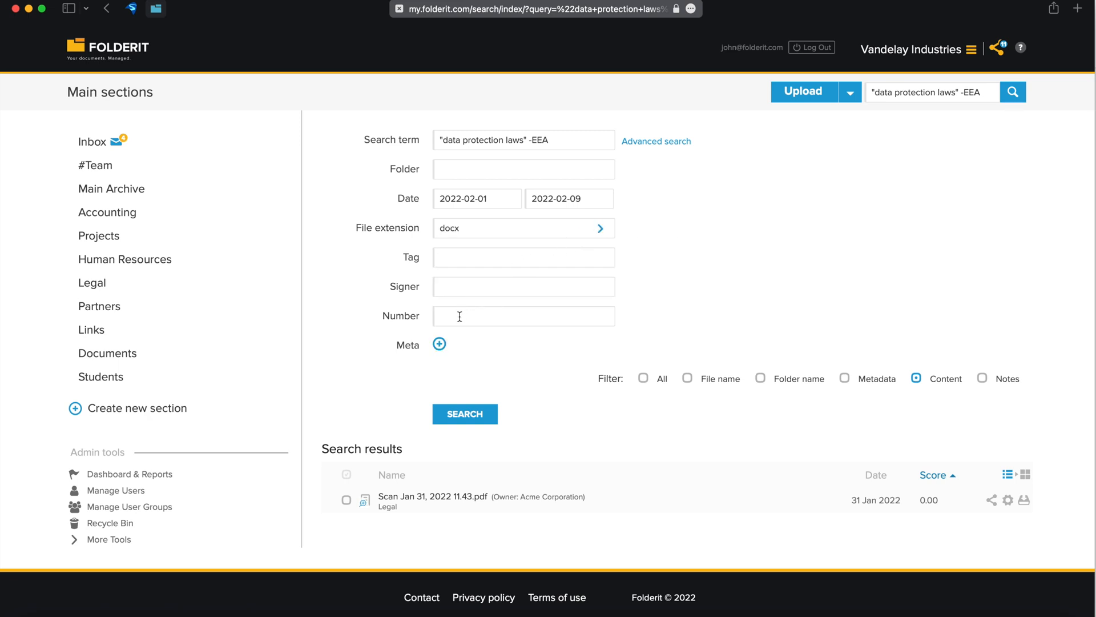
{"action": "left_click", "coordinate": [439, 344]}
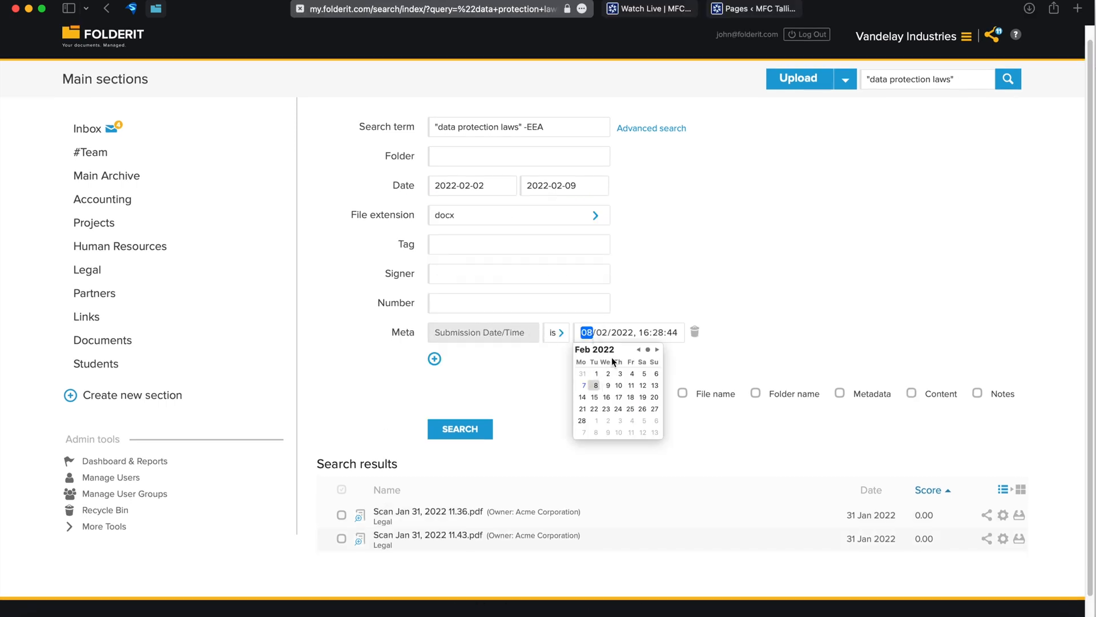
Set submission date to 11 February, add Options 'is not Option C', and set a Done value.
{"action": "left_click", "coordinate": [630, 385]}
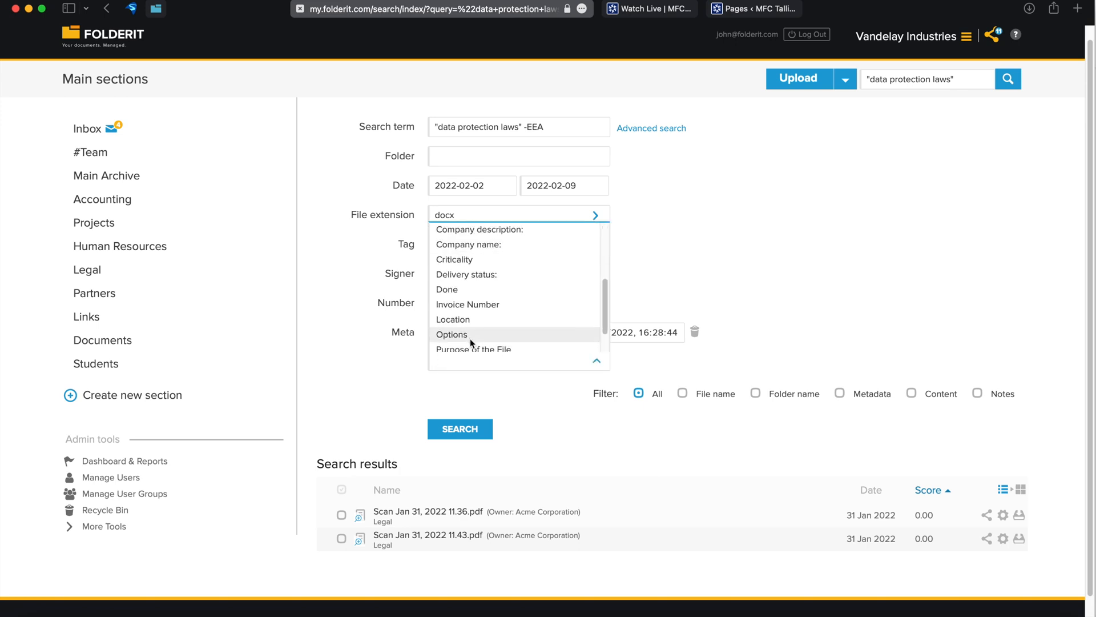
{"action": "left_click", "coordinate": [452, 335]}
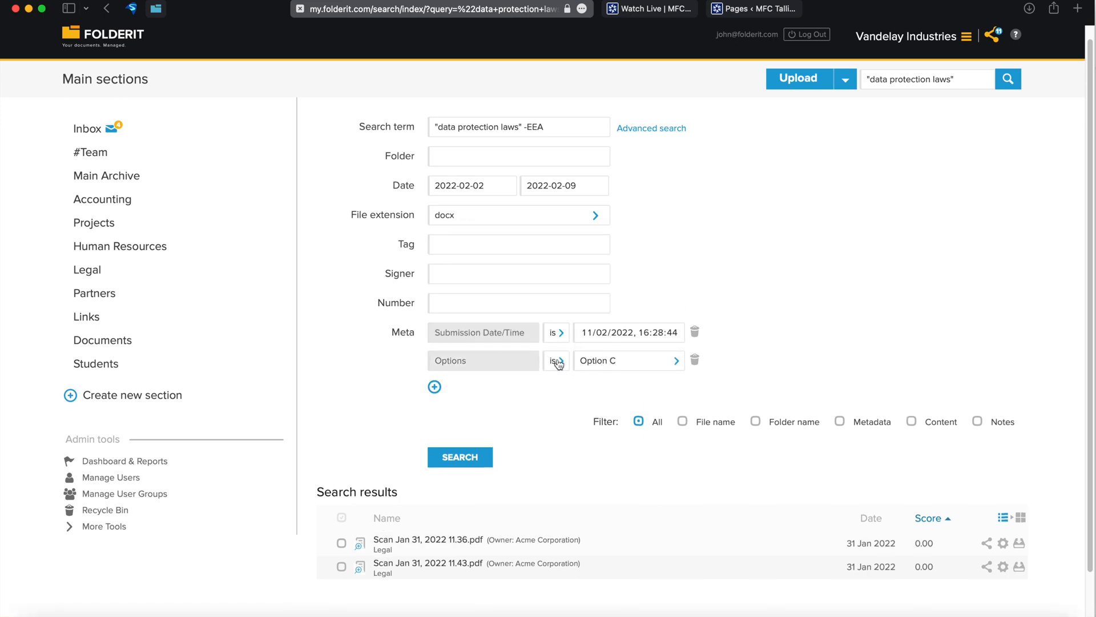
{"action": "left_click", "coordinate": [518, 243]}
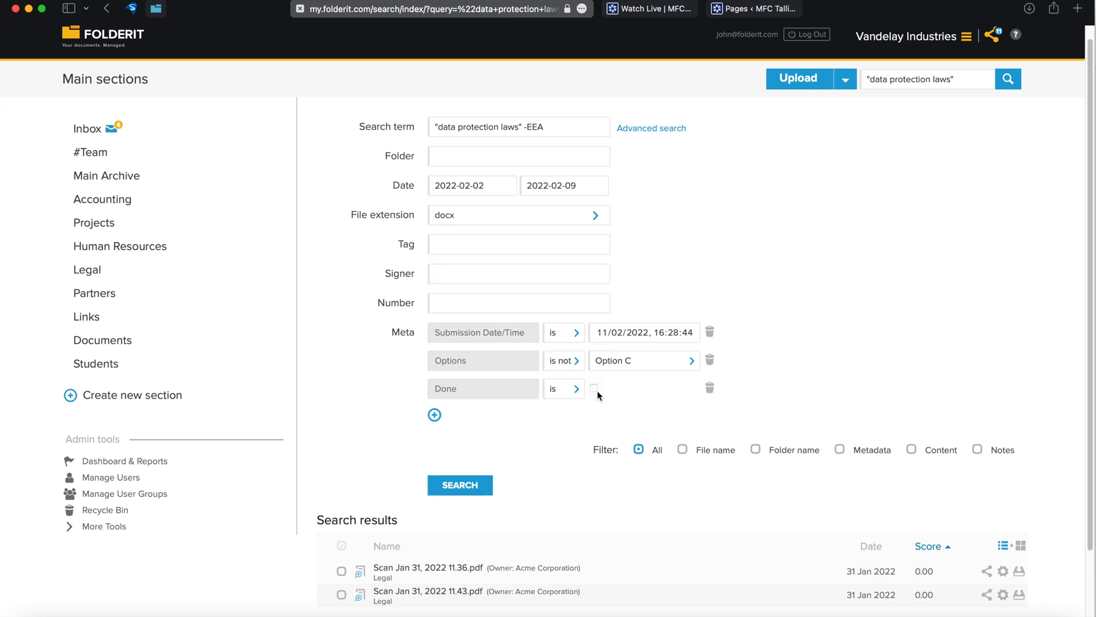
{"action": "left_click", "coordinate": [594, 388]}
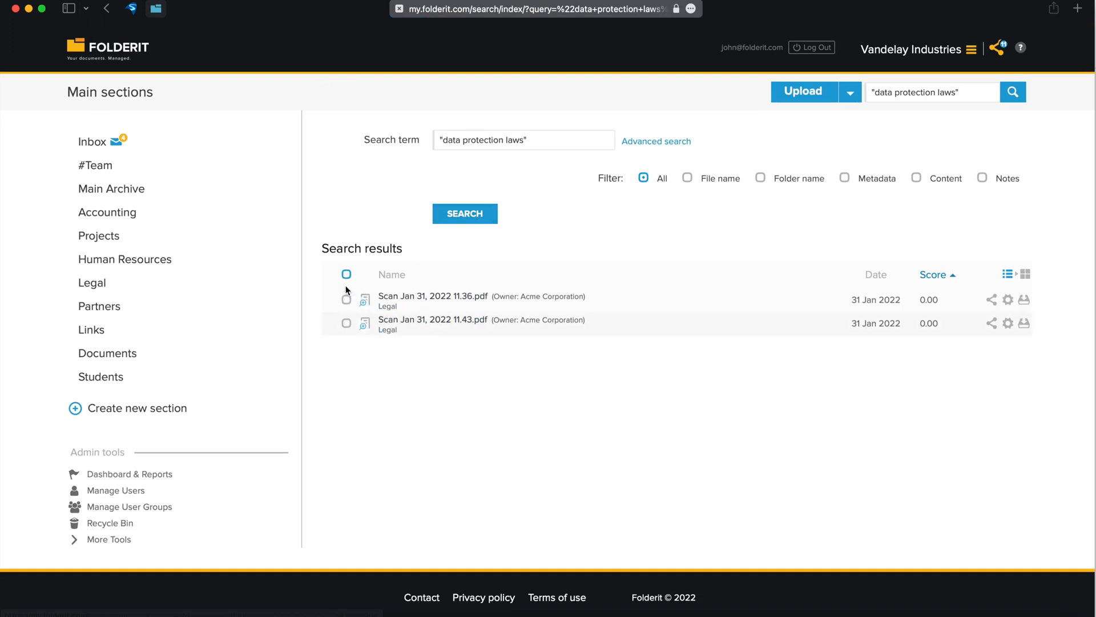
Select both Legal scan results and reopen the Advanced search form.
{"action": "left_click", "coordinate": [346, 273]}
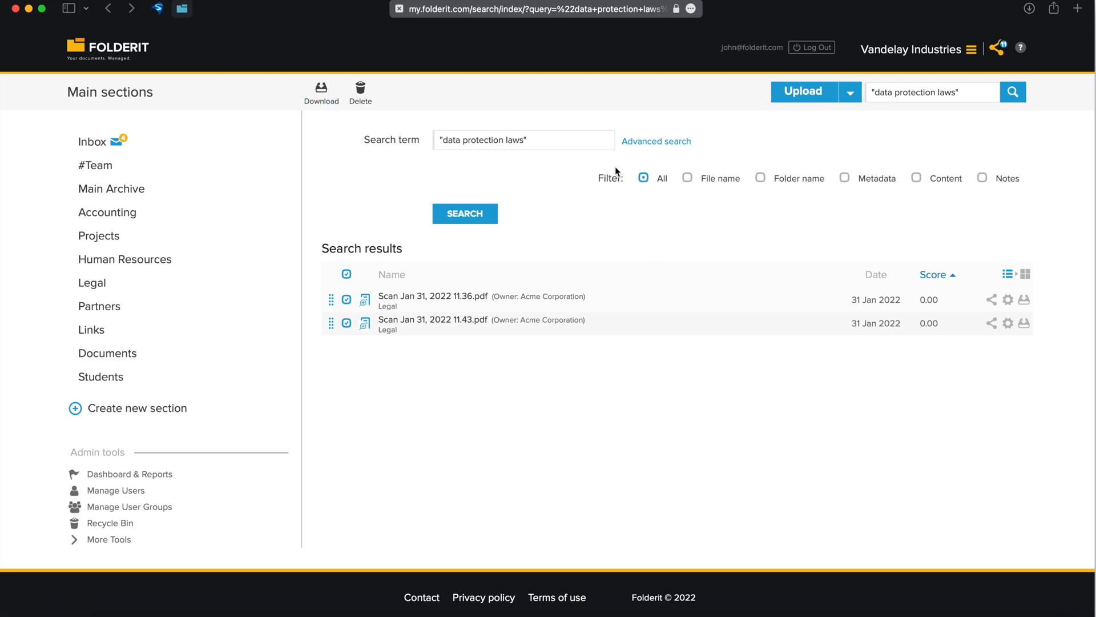
{"action": "left_click", "coordinate": [655, 140]}
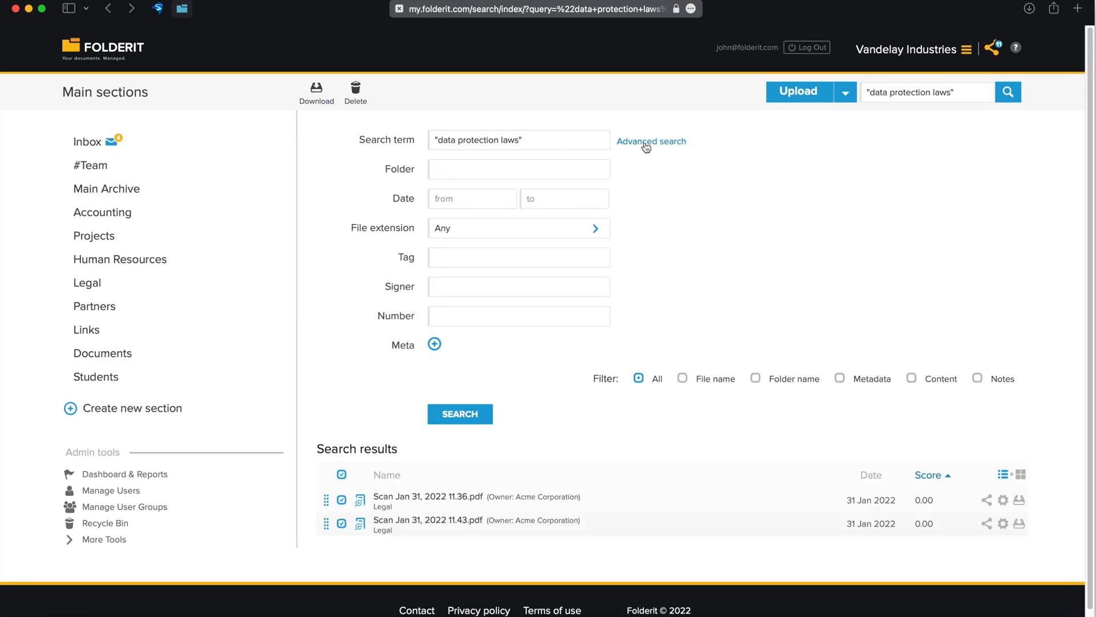